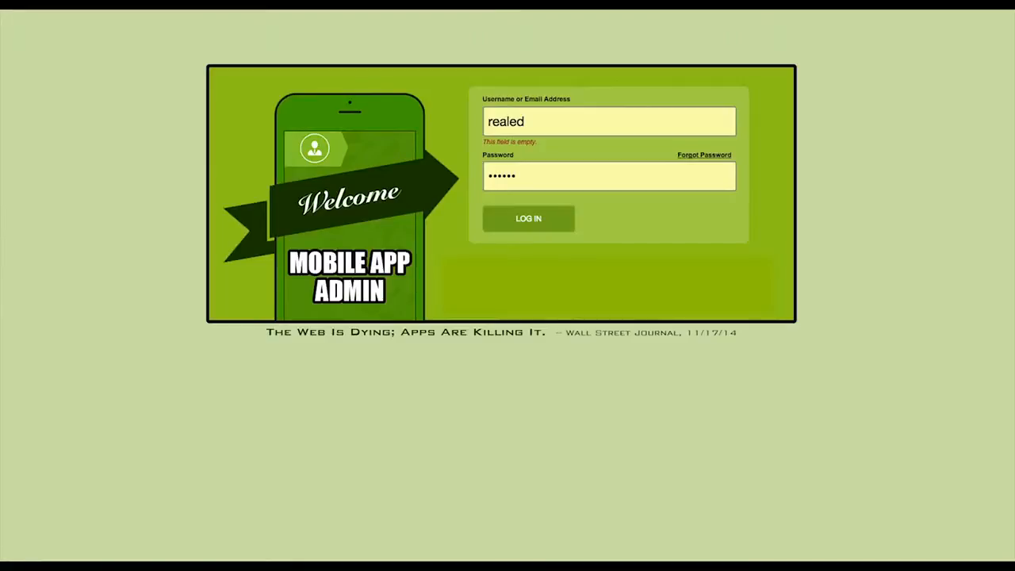
Log in to reach the Real Estate Demo App's functionality page of tabs.
left_click(528, 219)
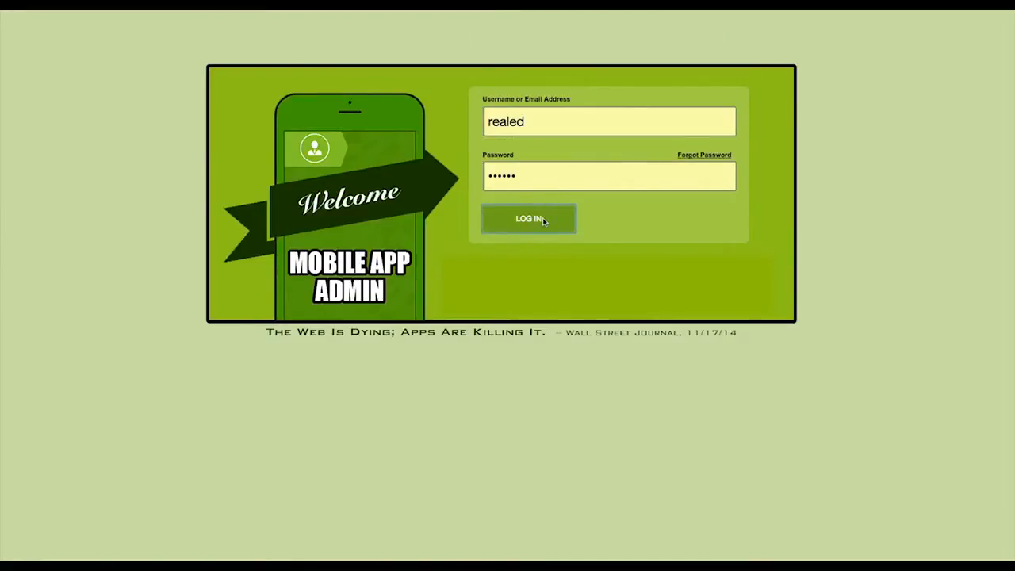
left_click(528, 219)
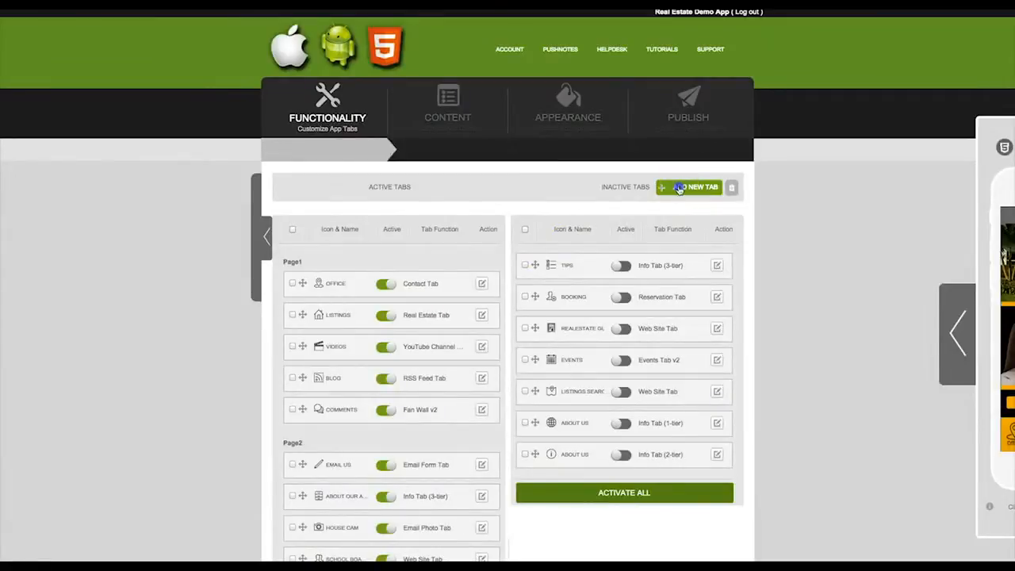
Add a tab titled 'Gallery' with the Image Gallery Tab function and a photo icon, and save it.
left_click(688, 187)
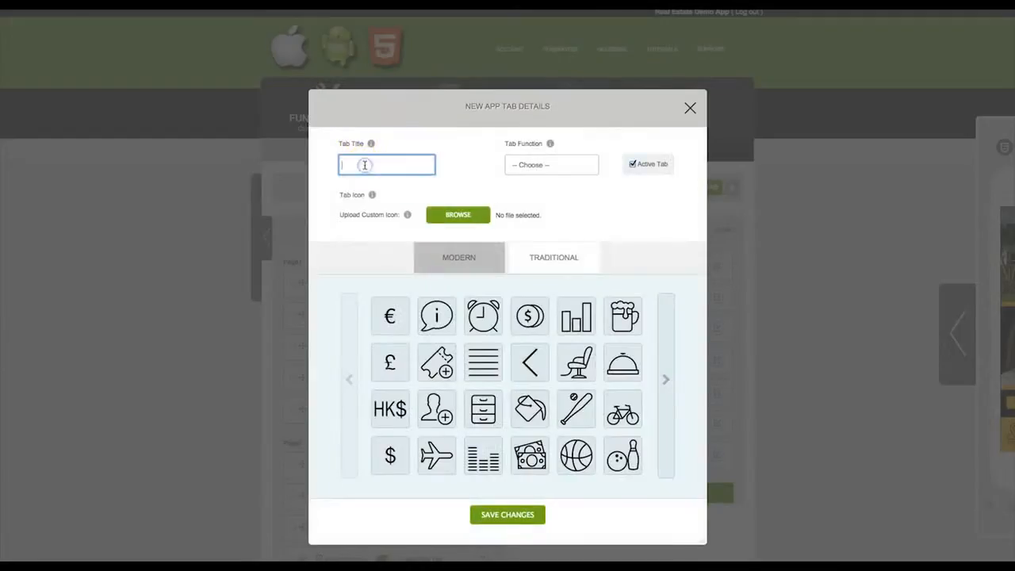
type("Gallery")
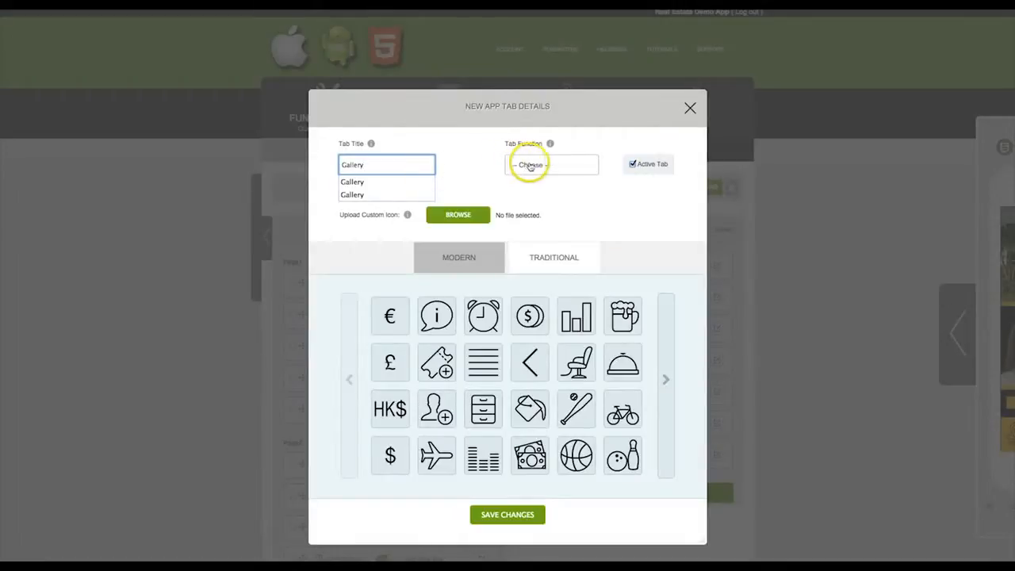
left_click(552, 164)
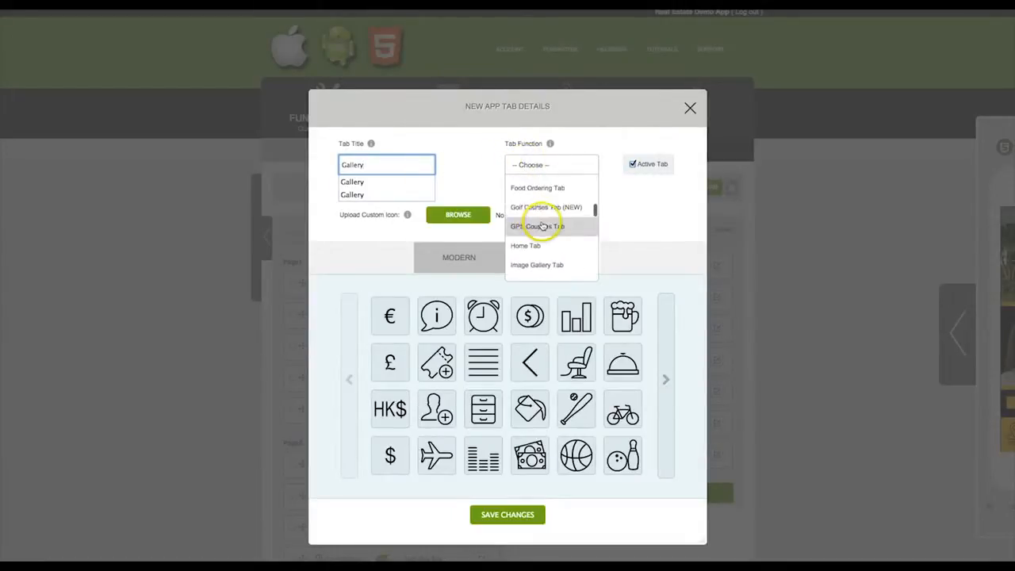
left_click(536, 265)
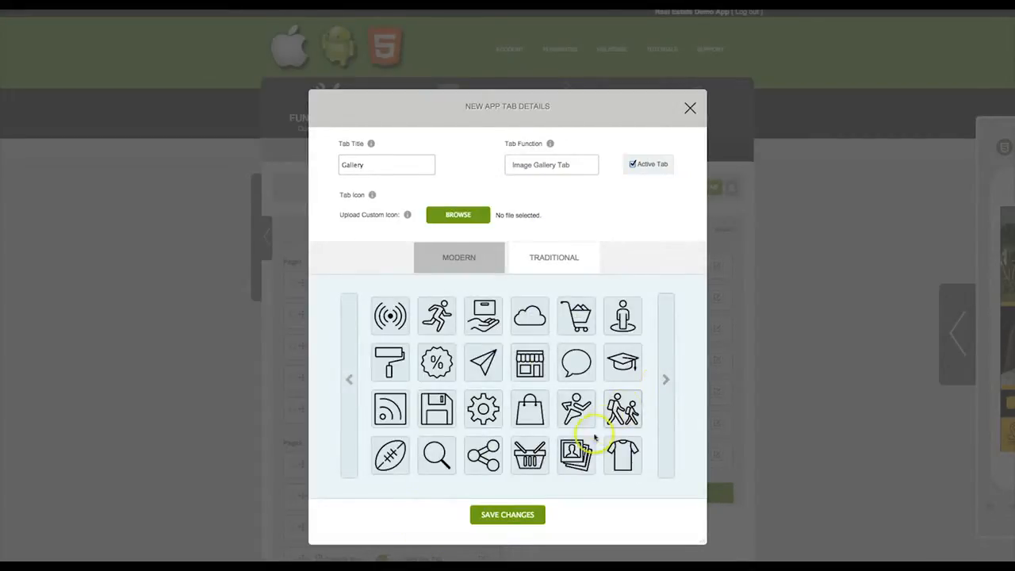
left_click(577, 453)
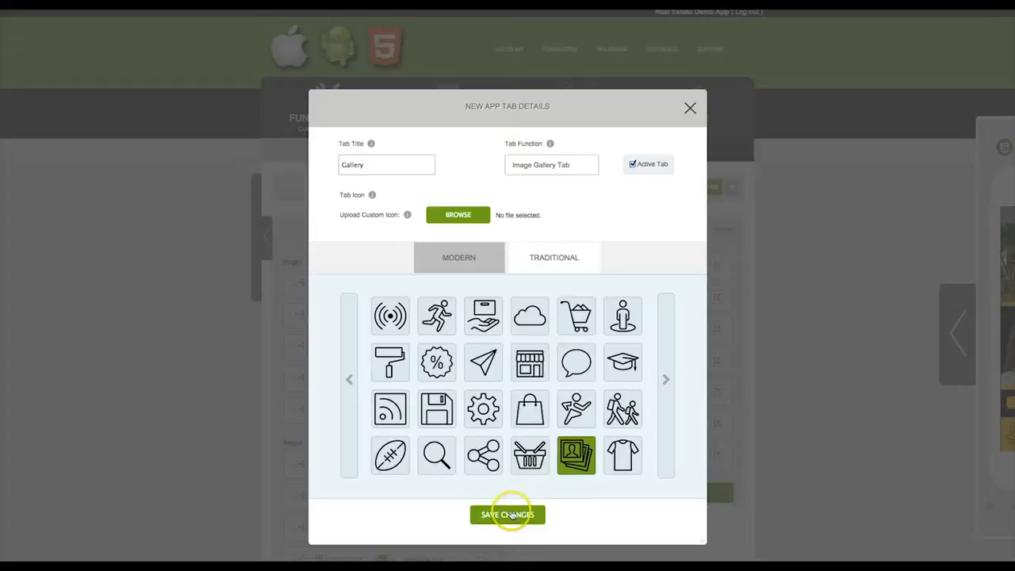
left_click(508, 514)
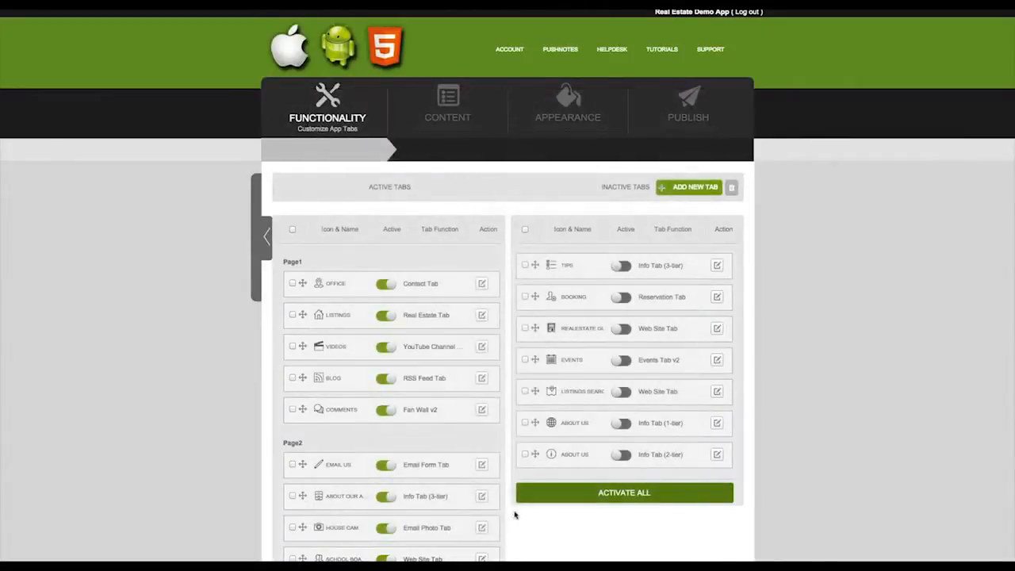
scroll("down", 3)
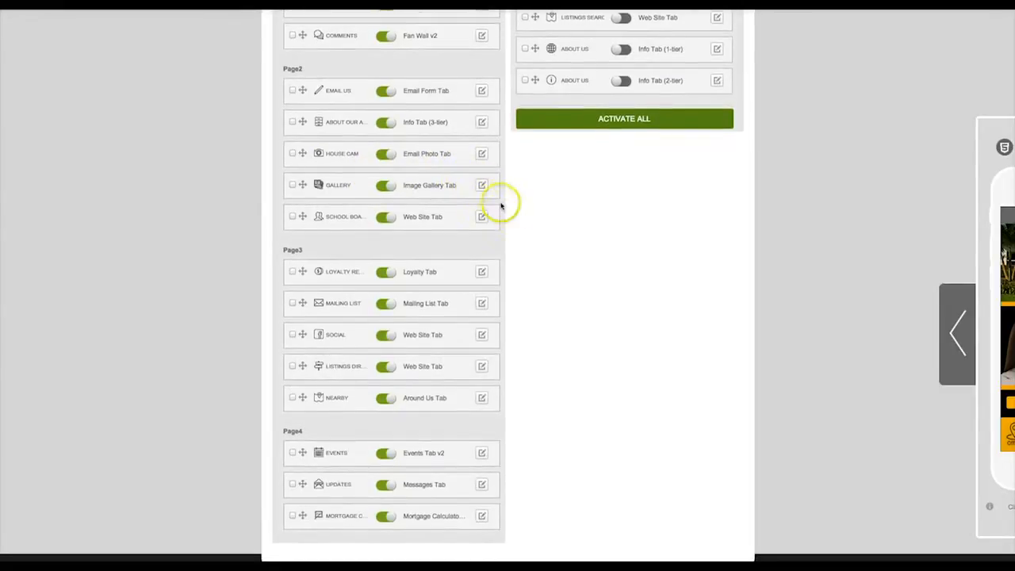
scroll("up", 3)
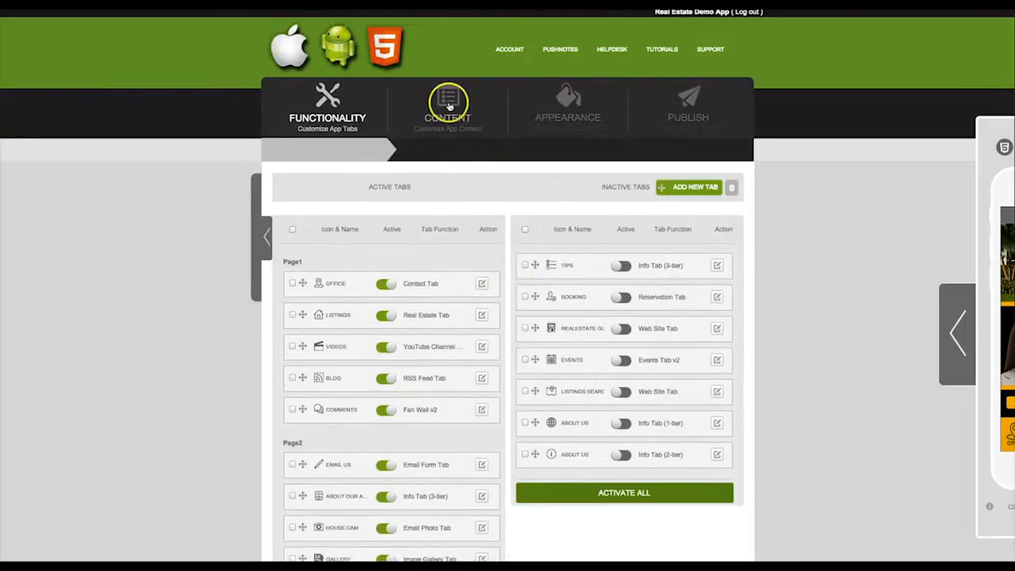
Go to Content > Gallery and begin an Add New Gallery form.
left_click(447, 108)
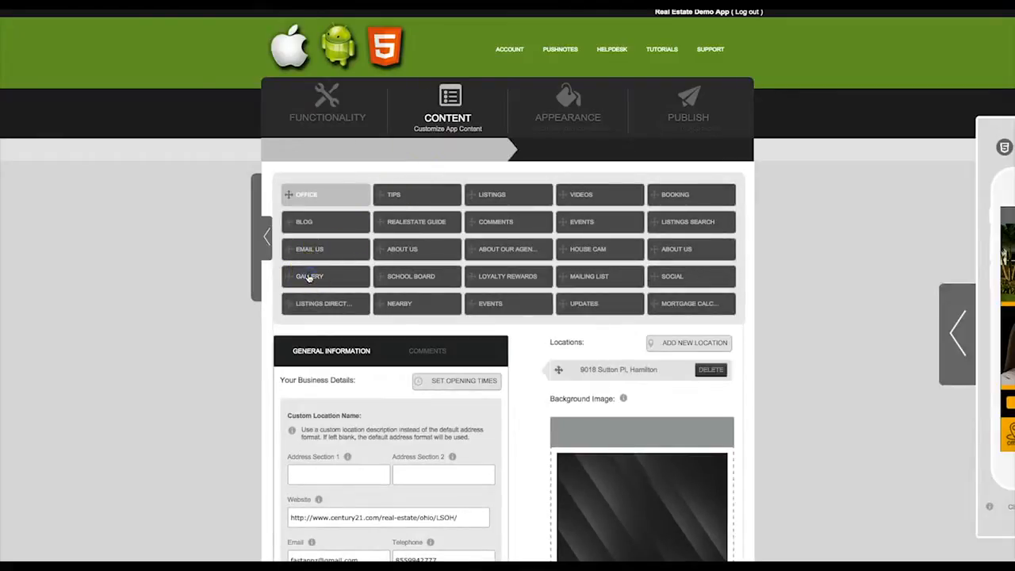
left_click(309, 276)
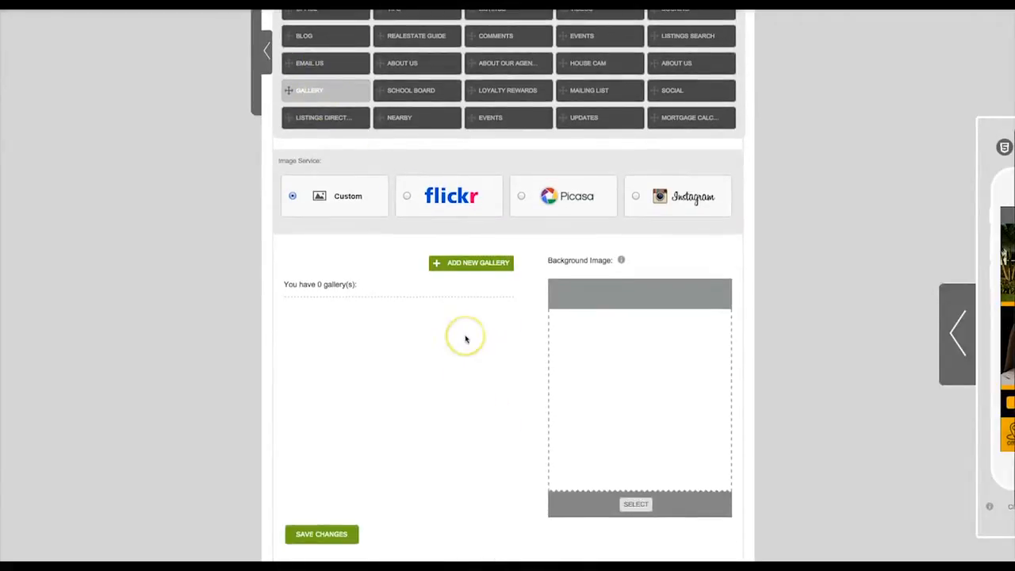
left_click(469, 263)
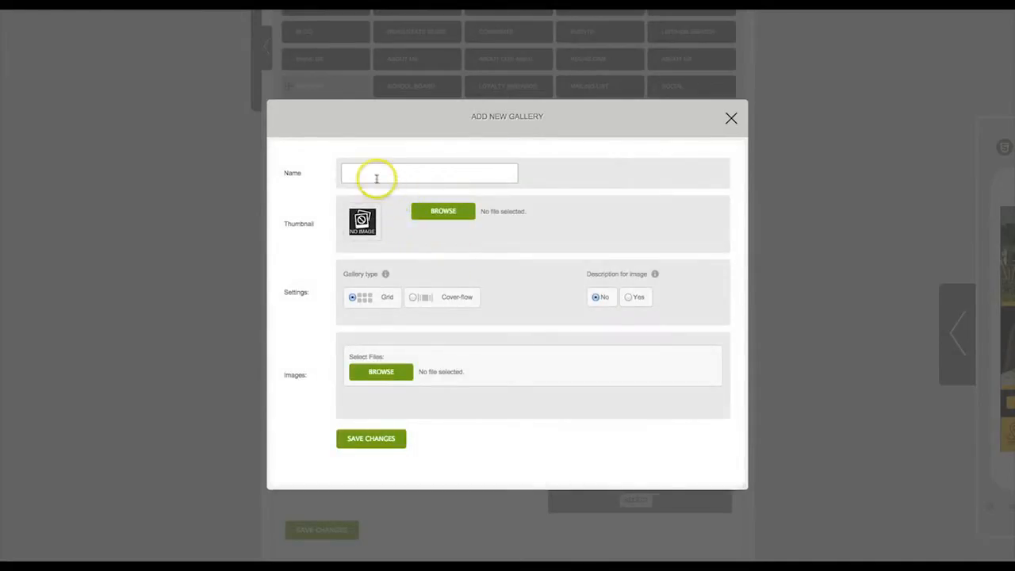
Name the gallery 'New Homes', leaving Grid type and no image descriptions.
type("New Homes")
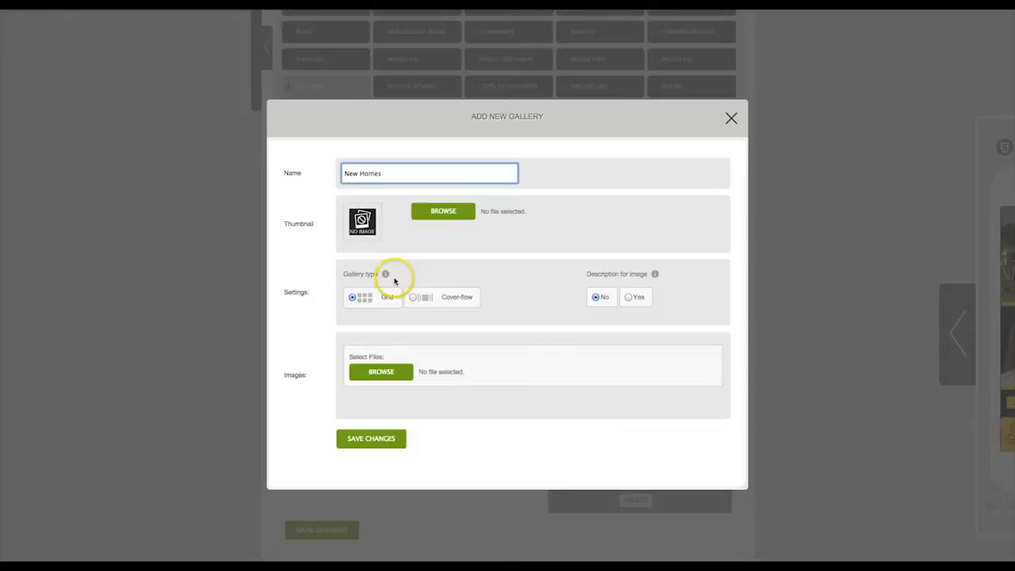
mouse_move(387, 273)
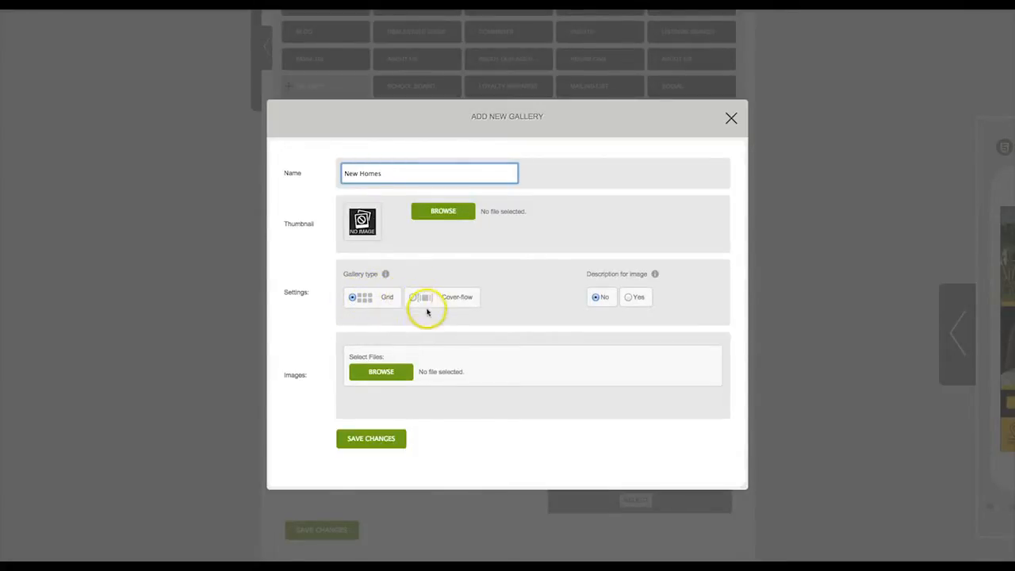
mouse_move(428, 317)
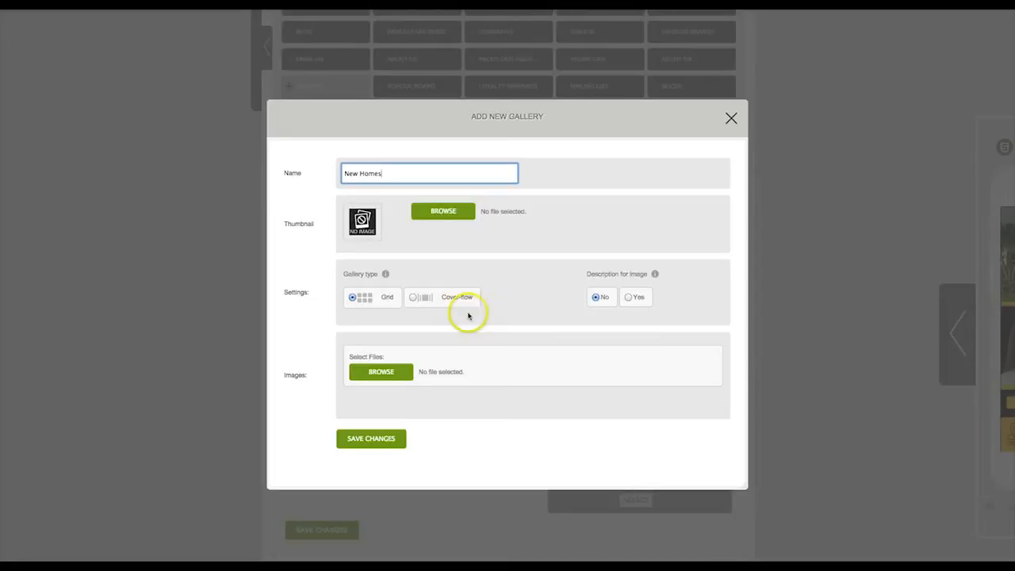
mouse_move(656, 274)
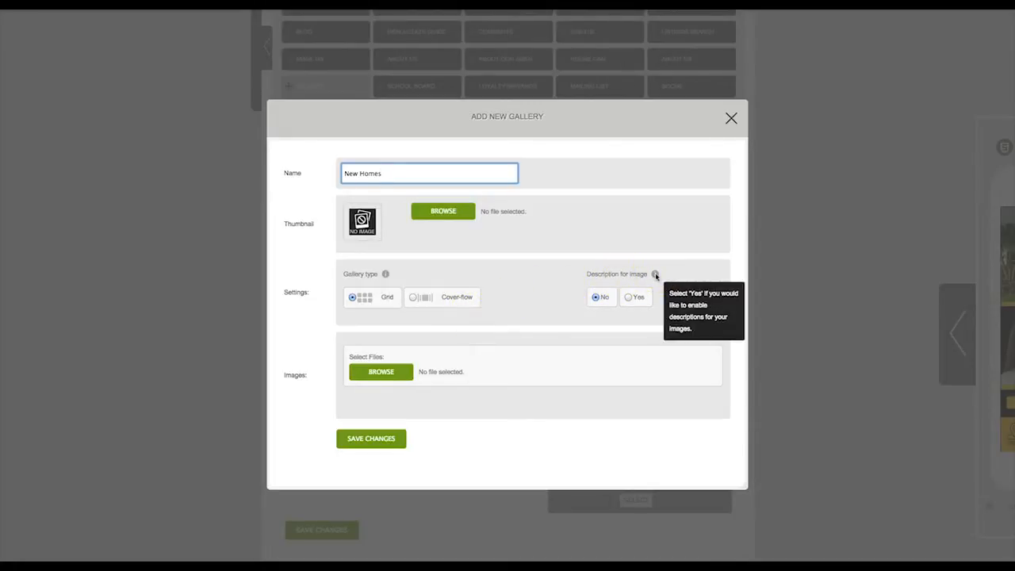
mouse_move(454, 325)
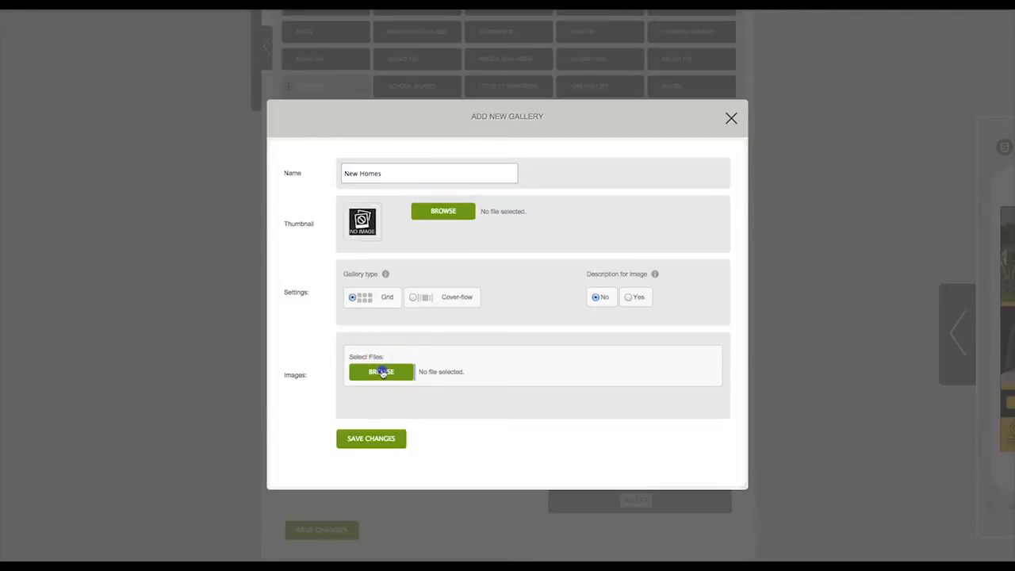
Upload house1–house4 jpegs to the gallery and return to the list showing 'New Homes'.
left_click(380, 371)
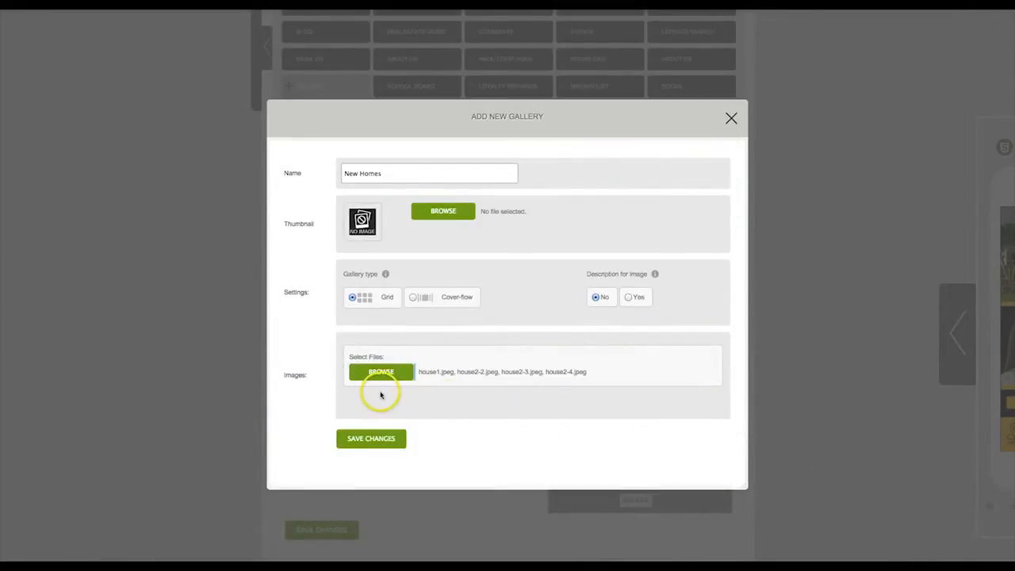
left_click(381, 371)
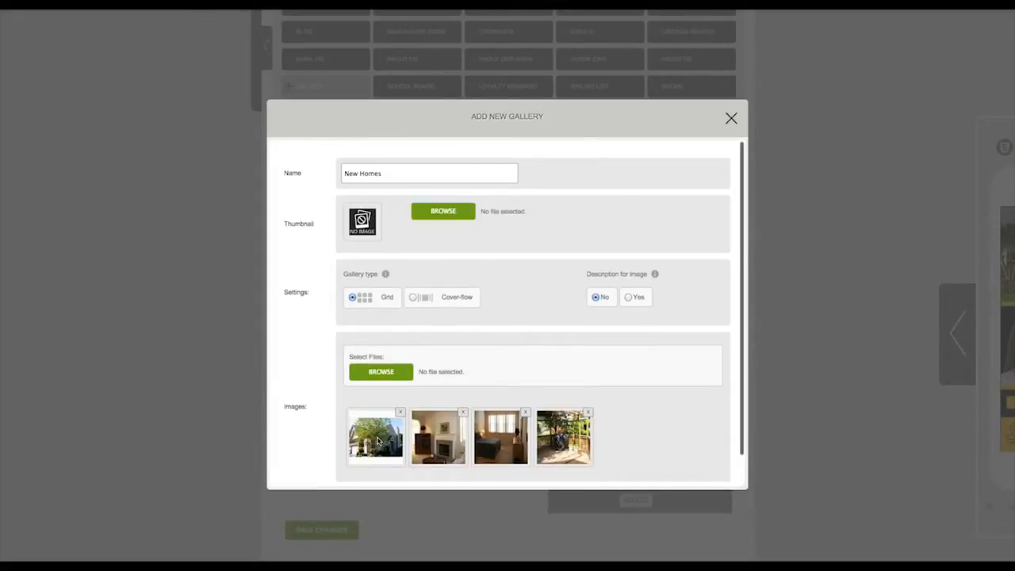
mouse_move(729, 117)
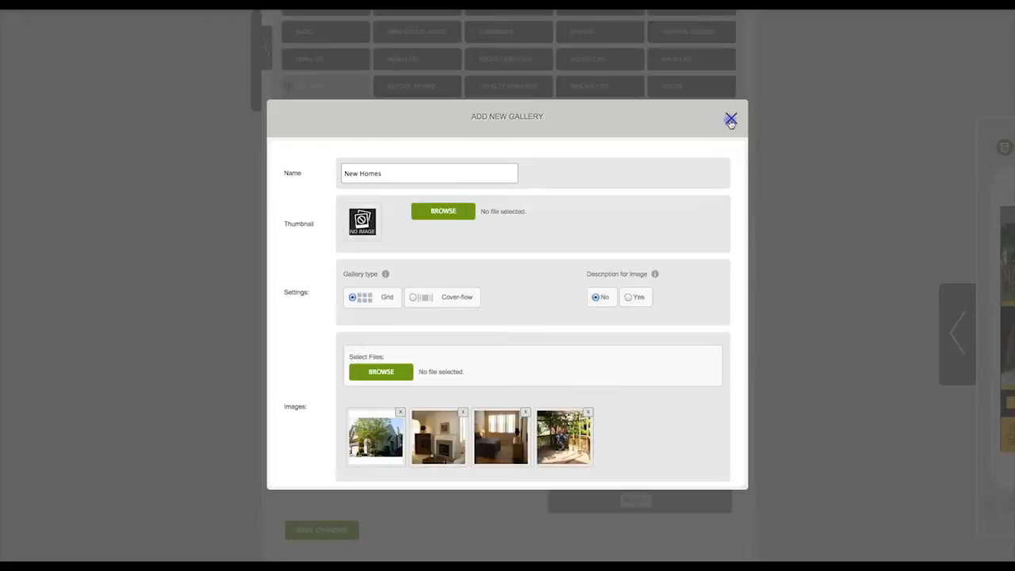
left_click(730, 119)
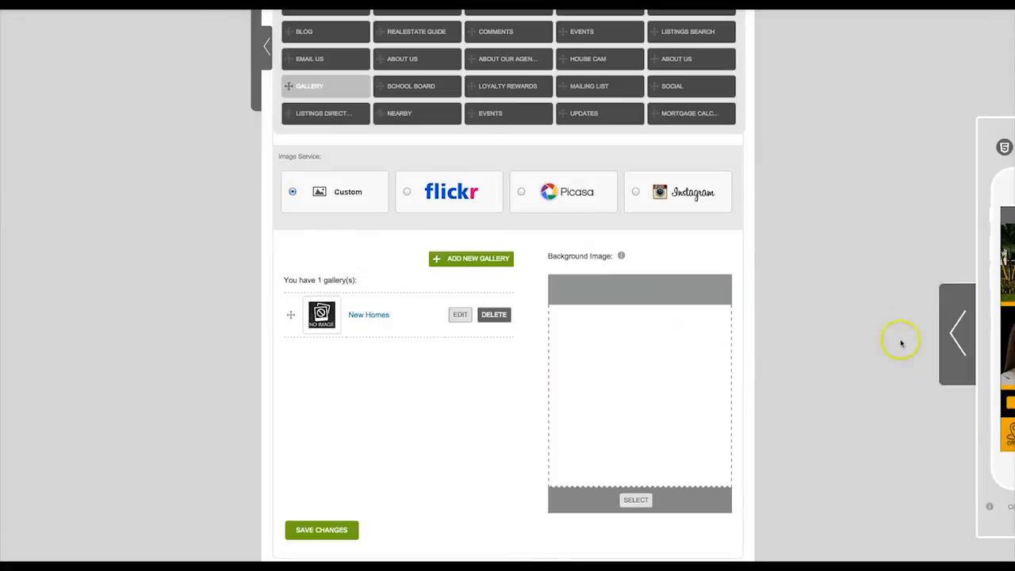
In the simulator, view More > Gallery's New Homes photos, then return to the home screen.
left_click(958, 333)
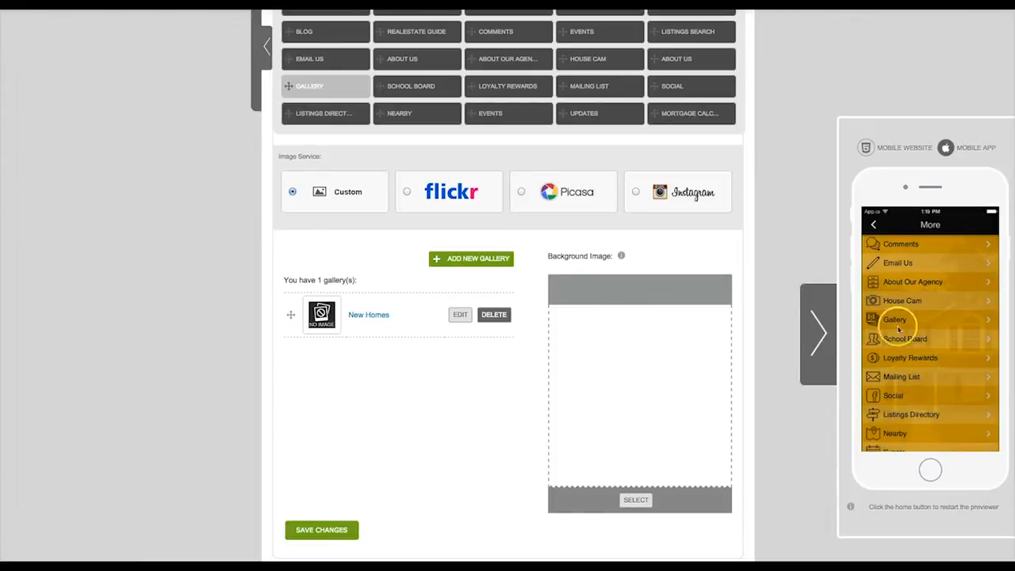
left_click(894, 320)
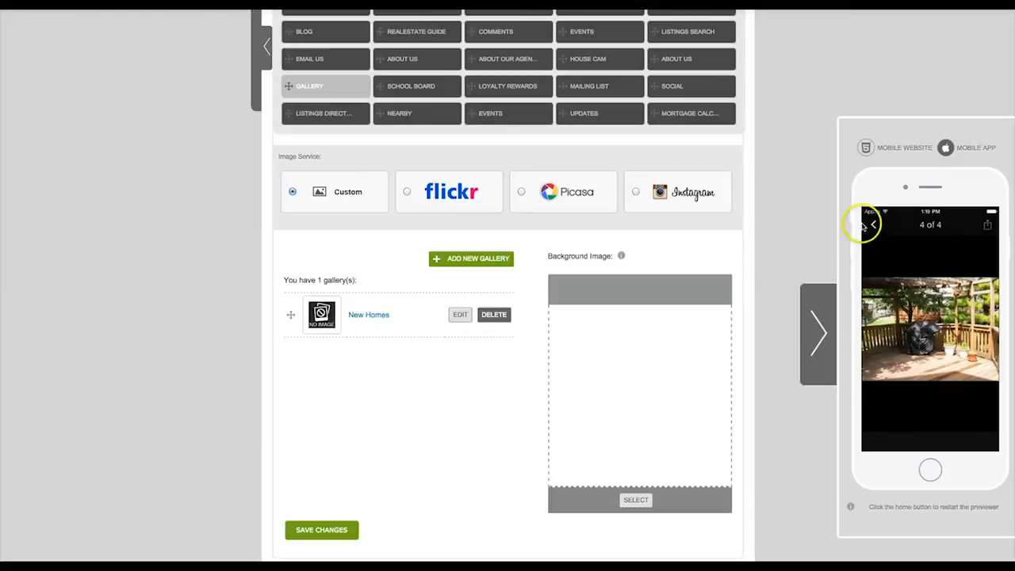
left_click(872, 225)
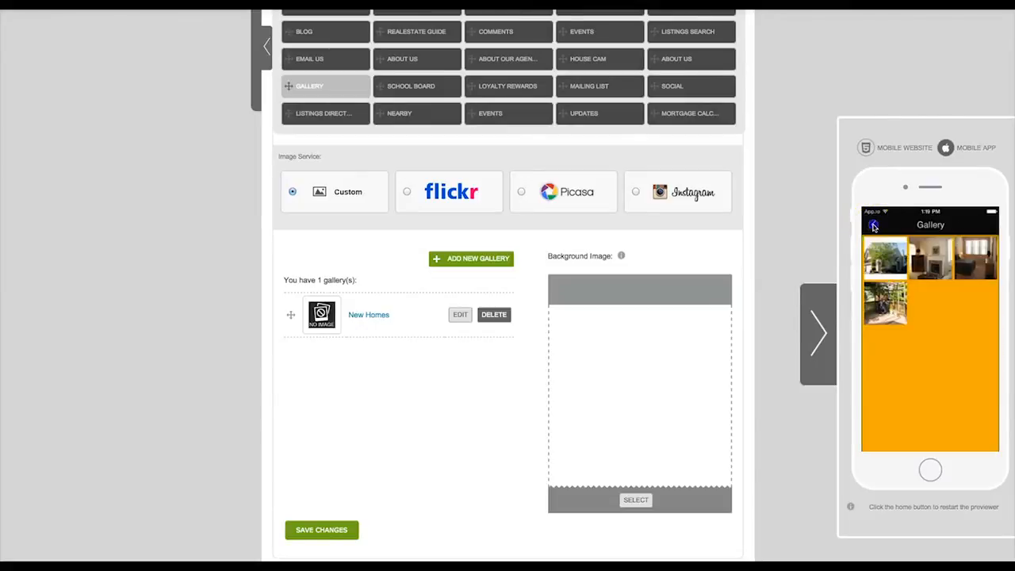
left_click(819, 333)
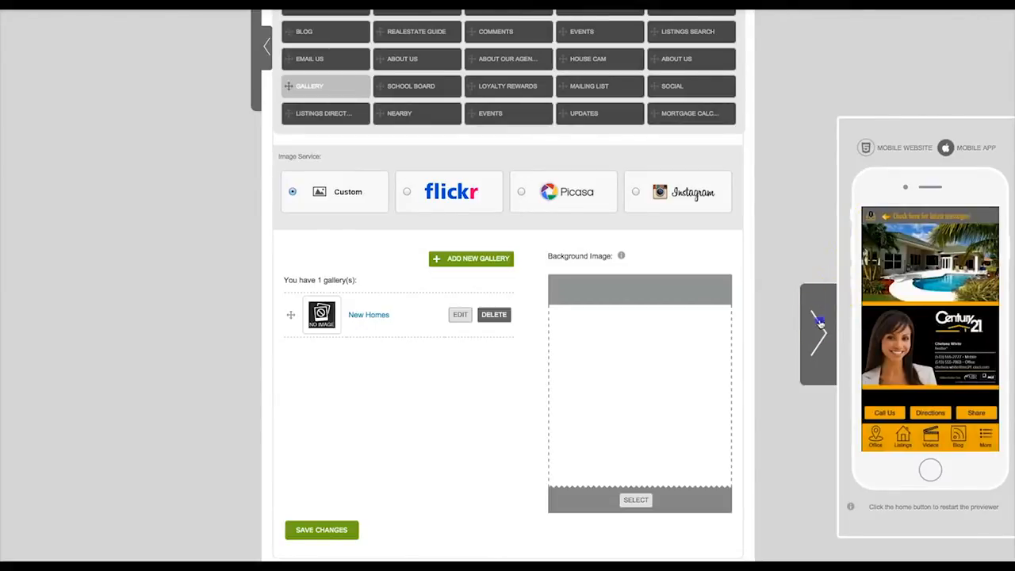
Collapse the preview and cycle Image Service through Flickr and Picasa to Instagram.
left_click(406, 191)
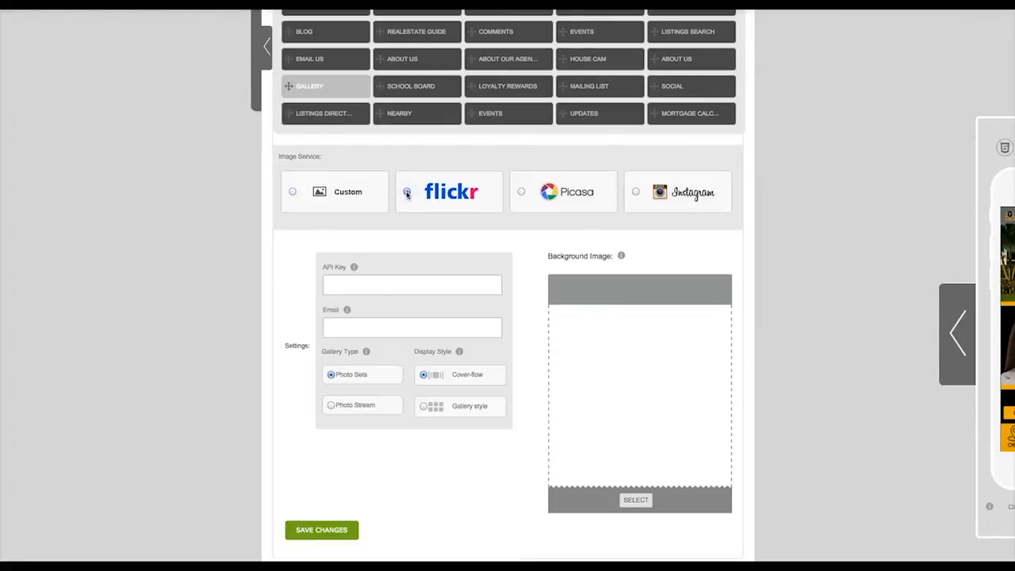
left_click(520, 190)
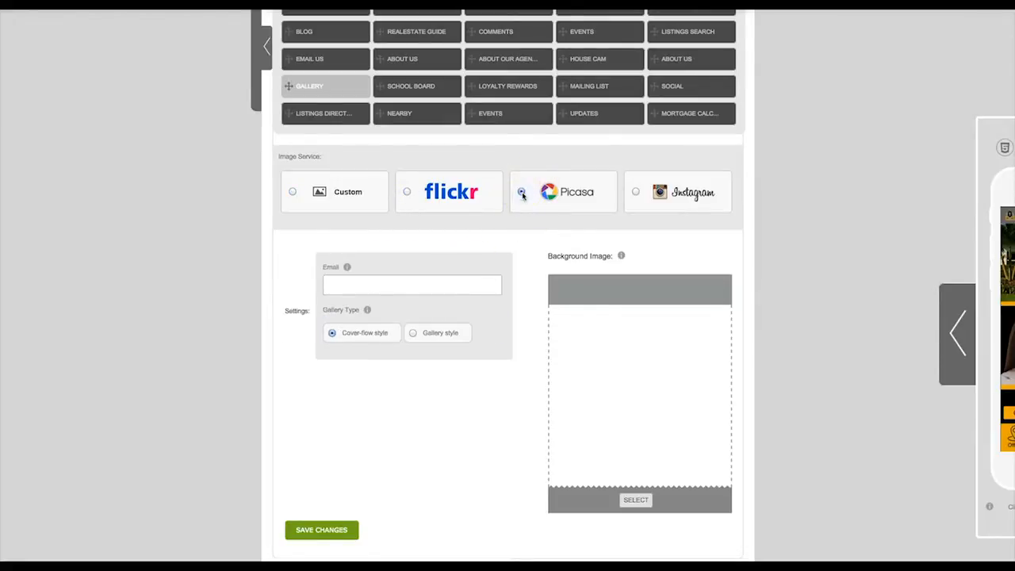
left_click(520, 190)
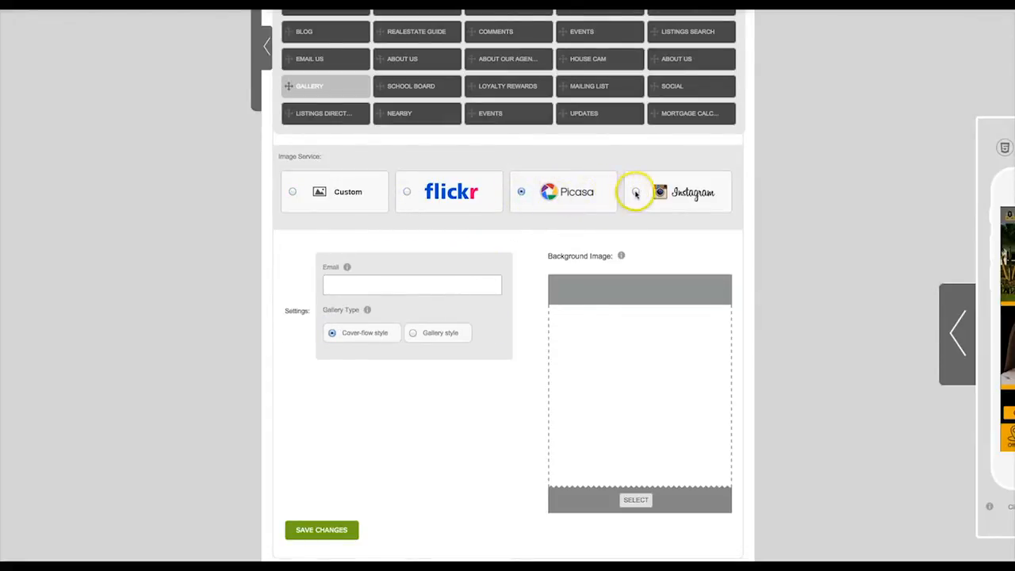
left_click(634, 190)
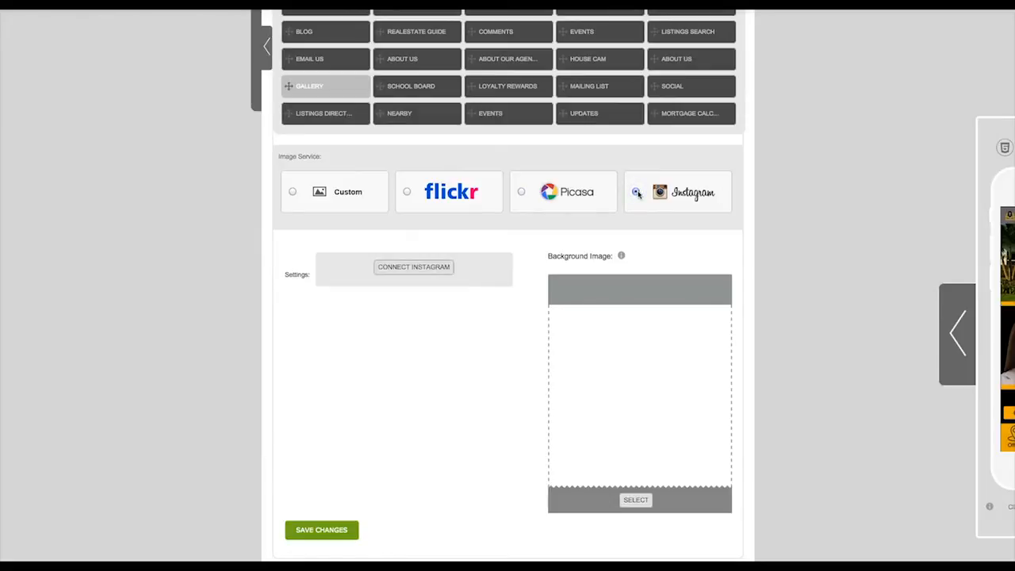